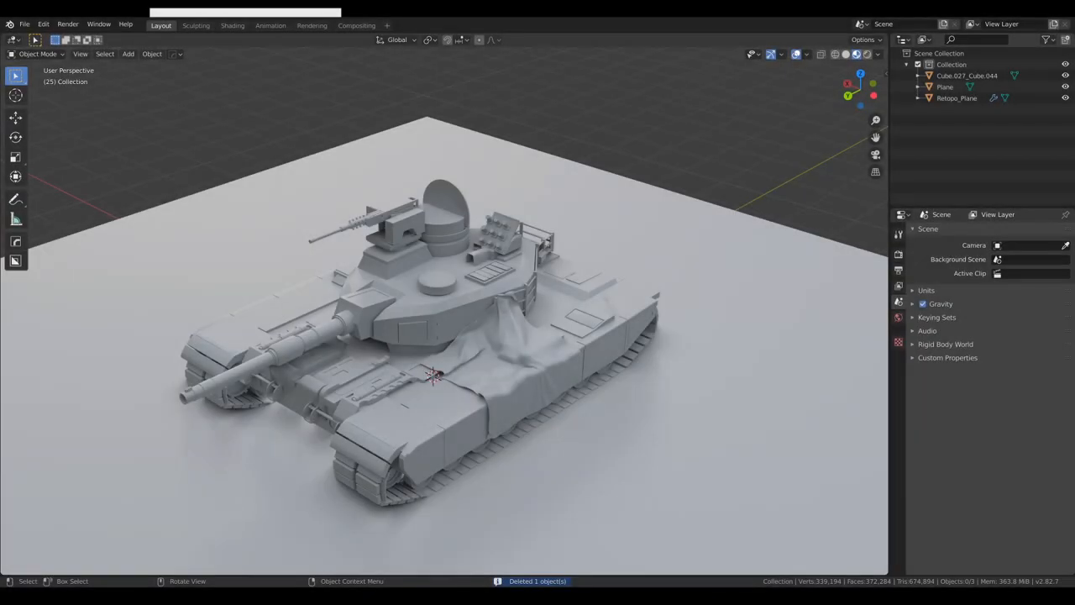
mouse_move(508, 241)
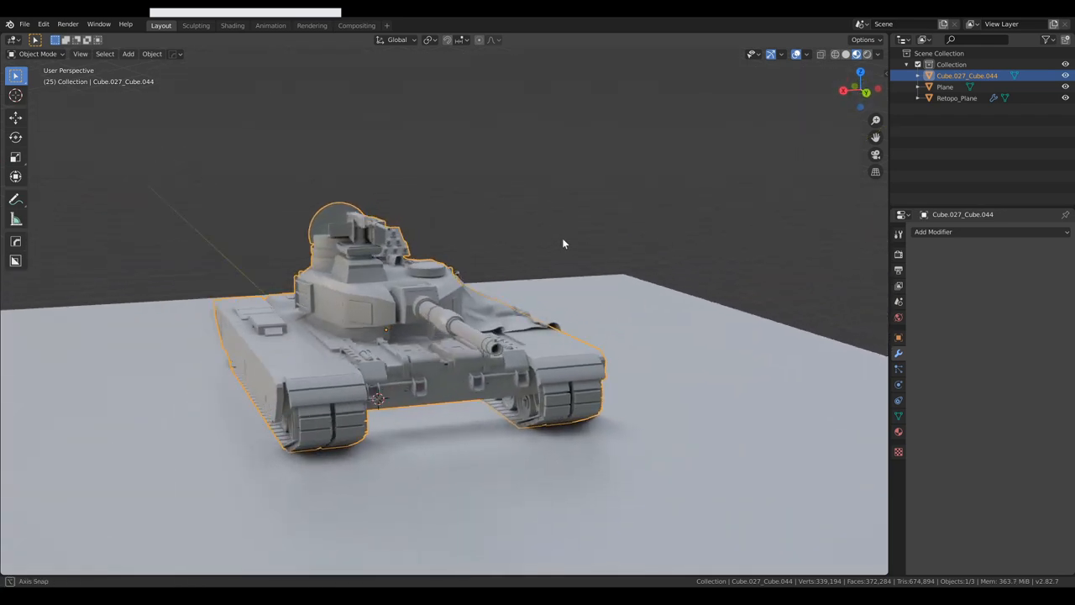
Orbit the viewport around the tank to view its rear deck
drag(562, 244, 584, 283)
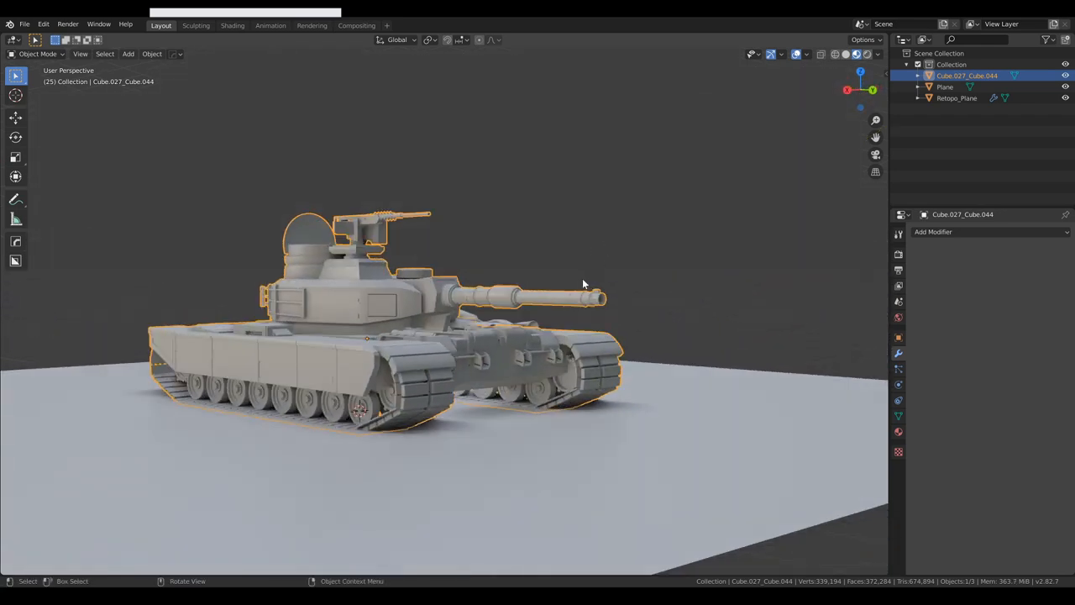
drag(583, 284, 475, 299)
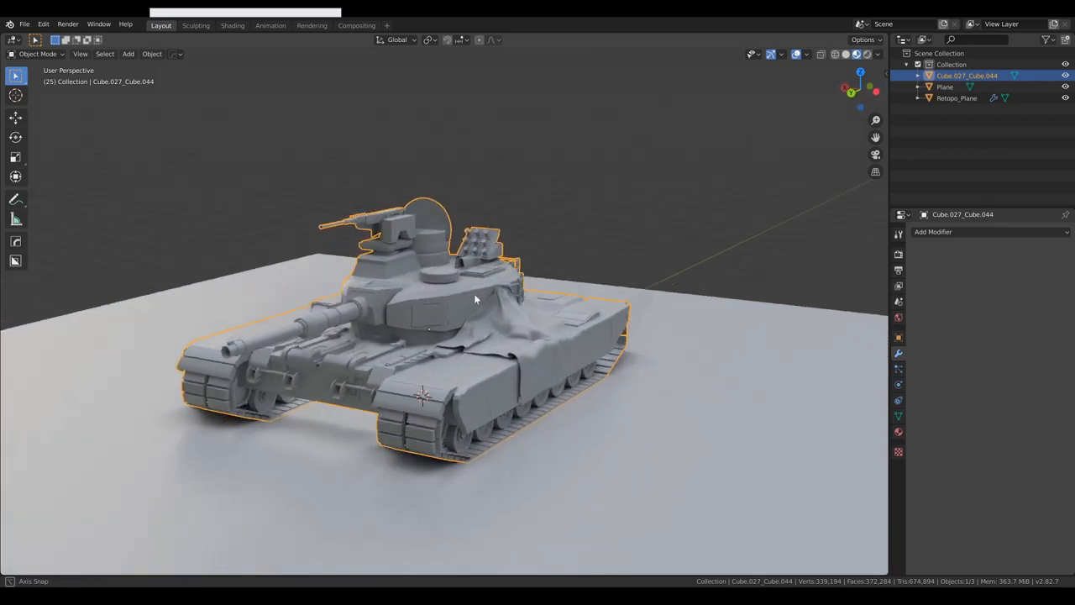
drag(475, 300, 479, 320)
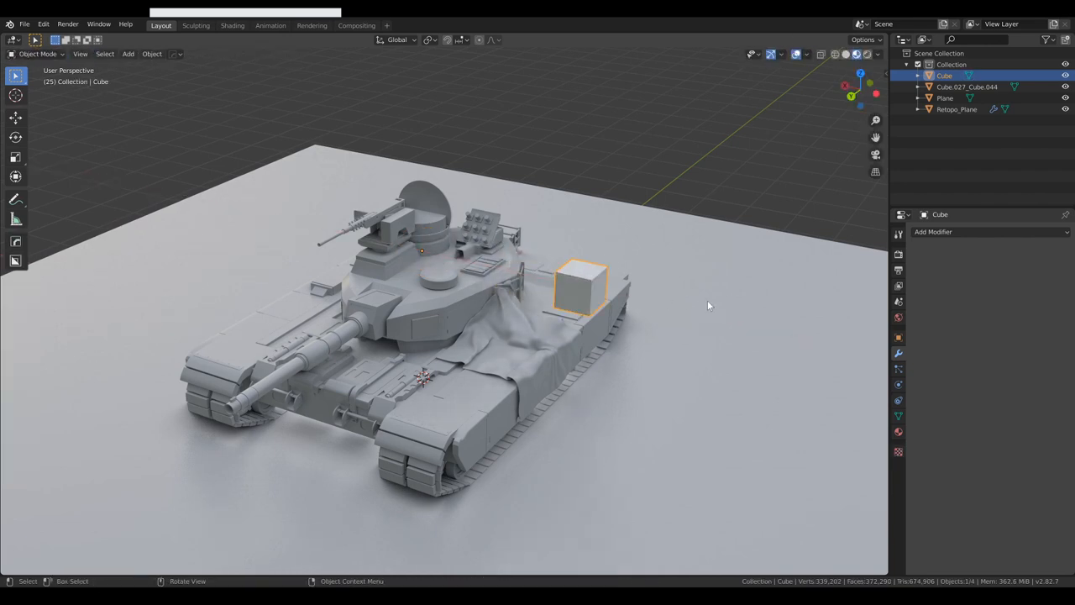
Add an X-axis Mirror modifier to the cube and move it onto the turret
click(934, 232)
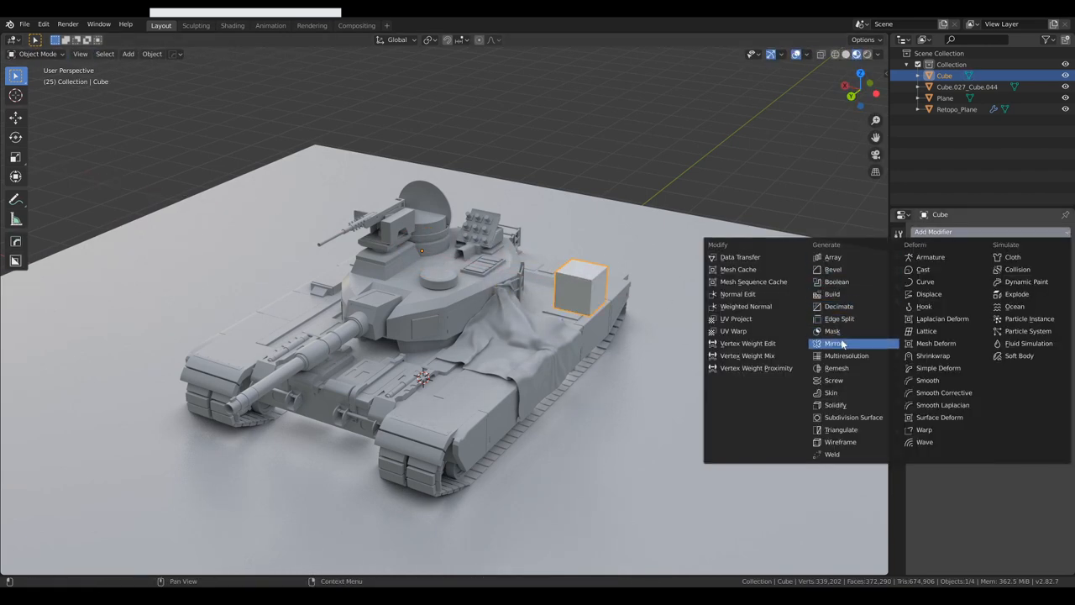
click(834, 342)
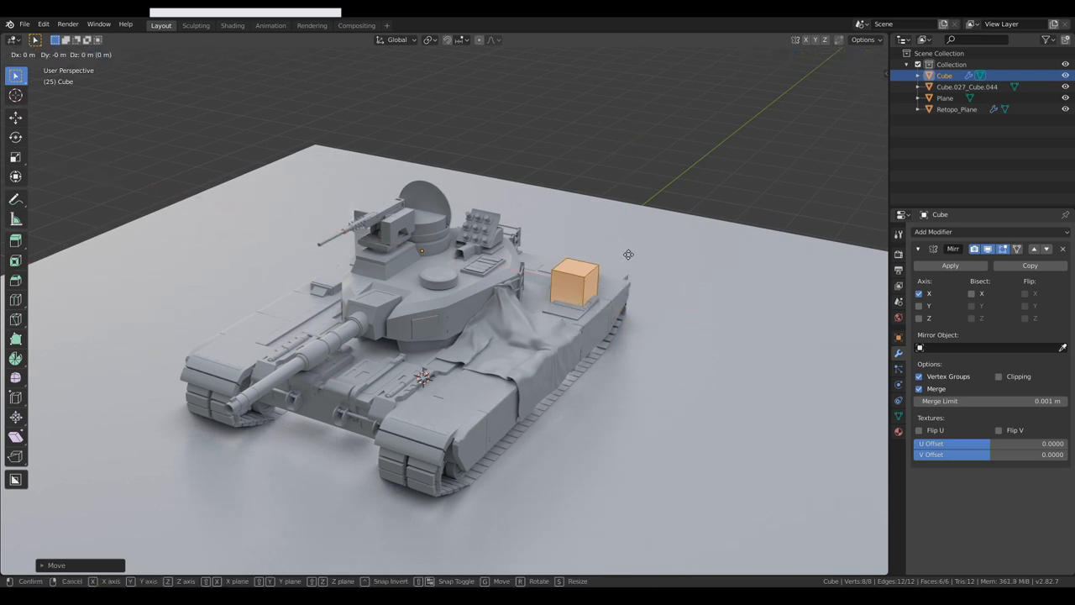
click(628, 254)
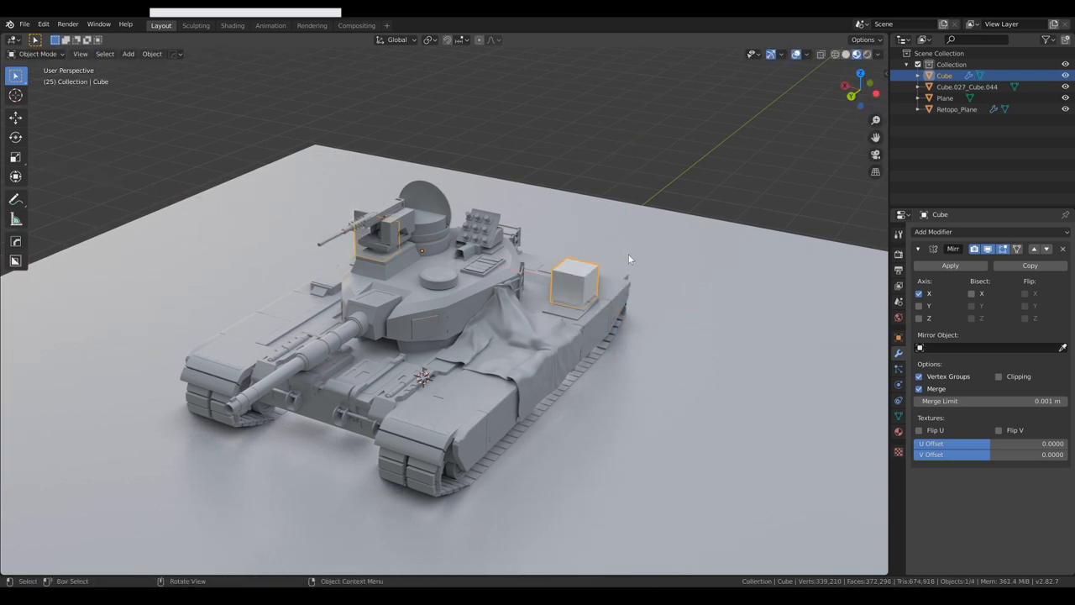
drag(575, 282, 740, 278)
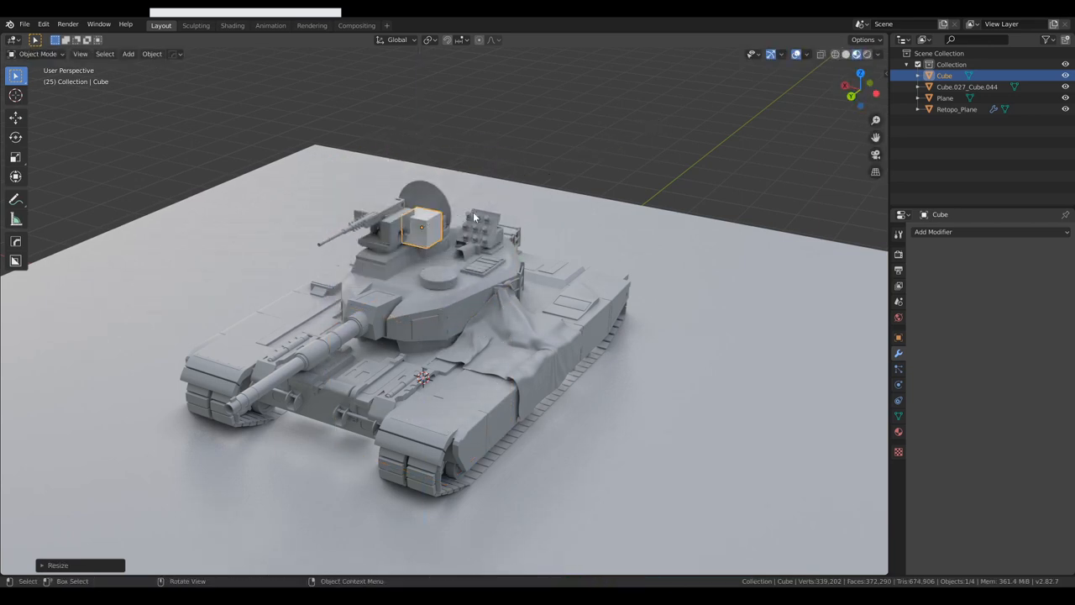
drag(422, 227, 575, 260)
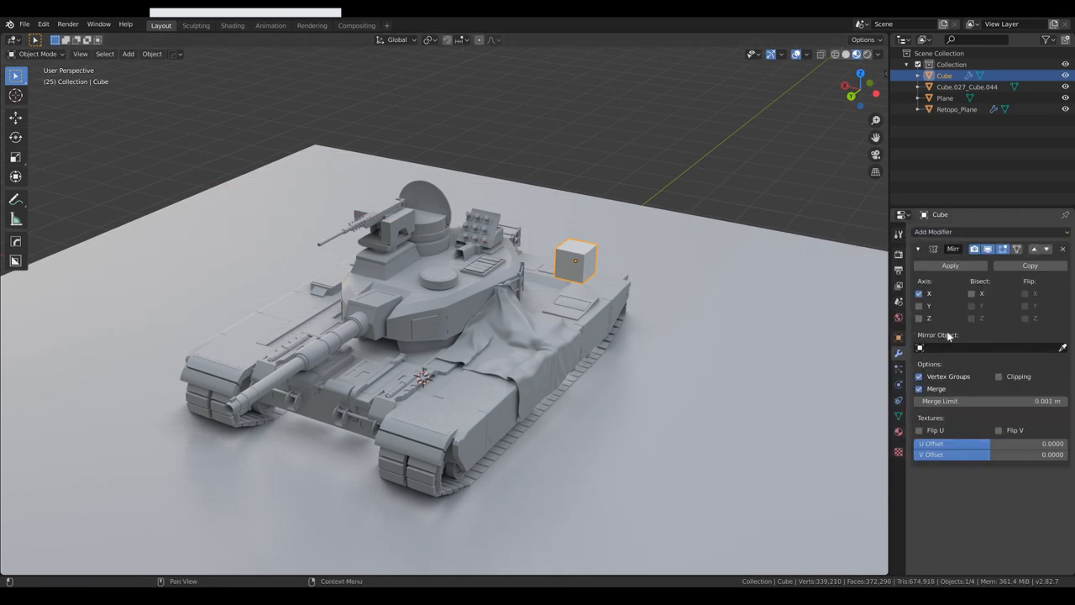
Set Mirror Object to Cube.027_Cube.044, lower the cube onto the tank, and exit Edit Mode
click(1061, 346)
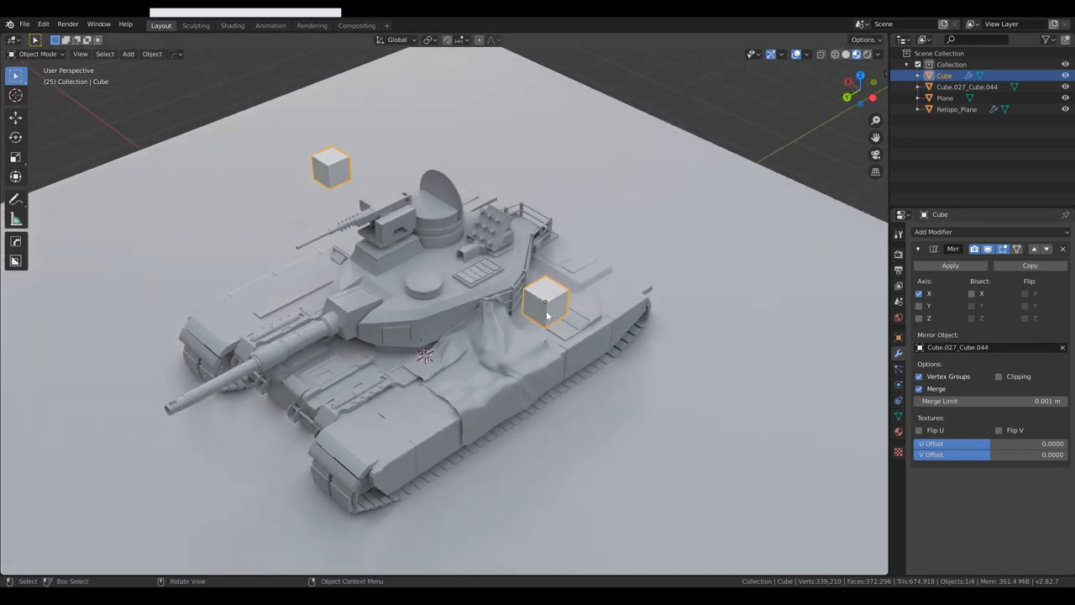
drag(546, 310, 588, 306)
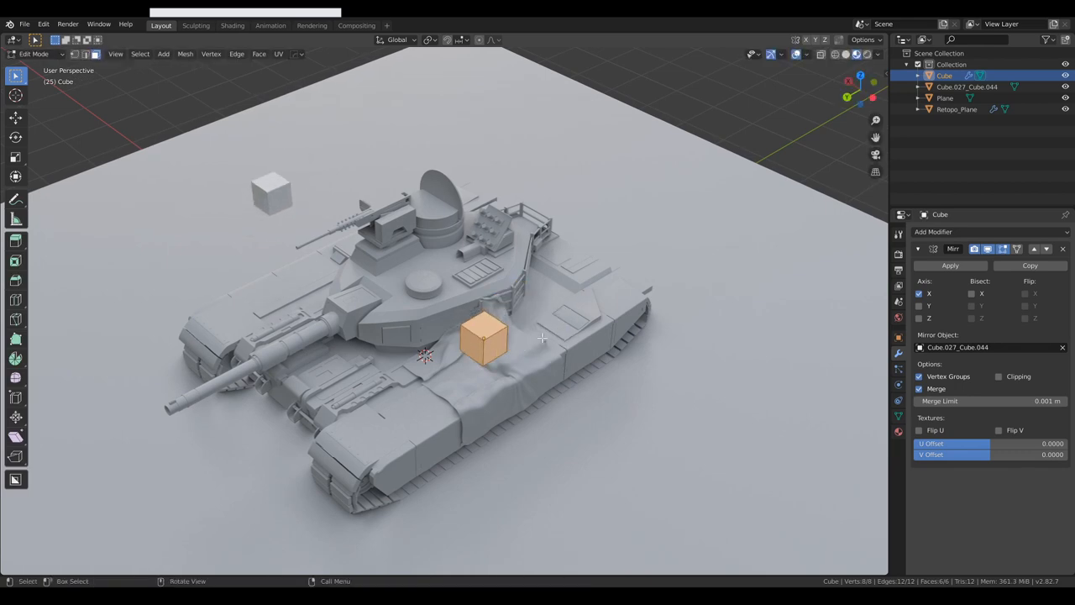
key(Tab)
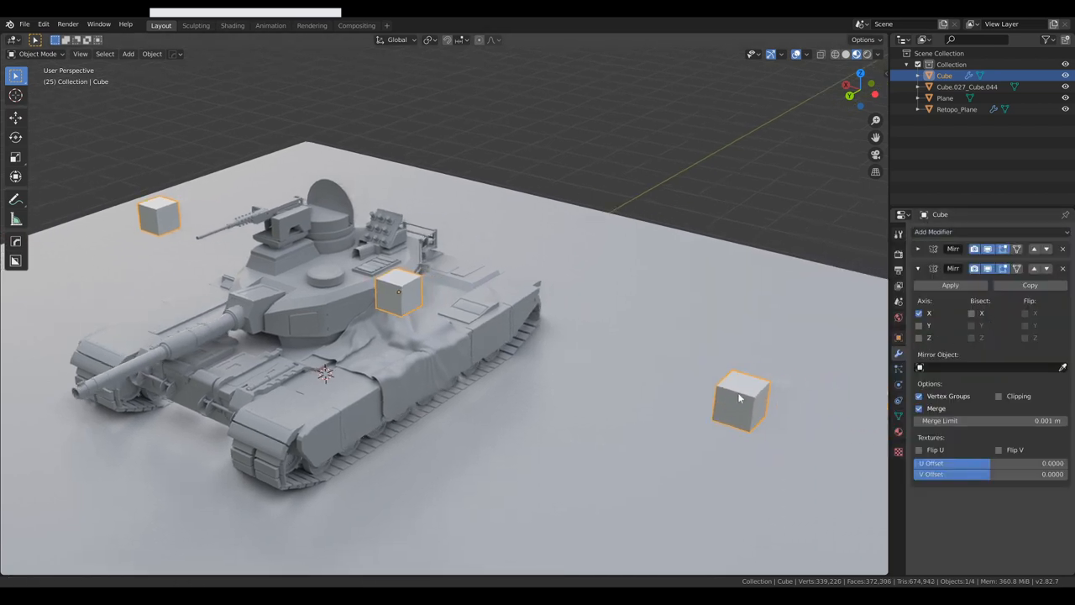
Drag in the viewport over the mirrored test cube
drag(739, 399, 692, 387)
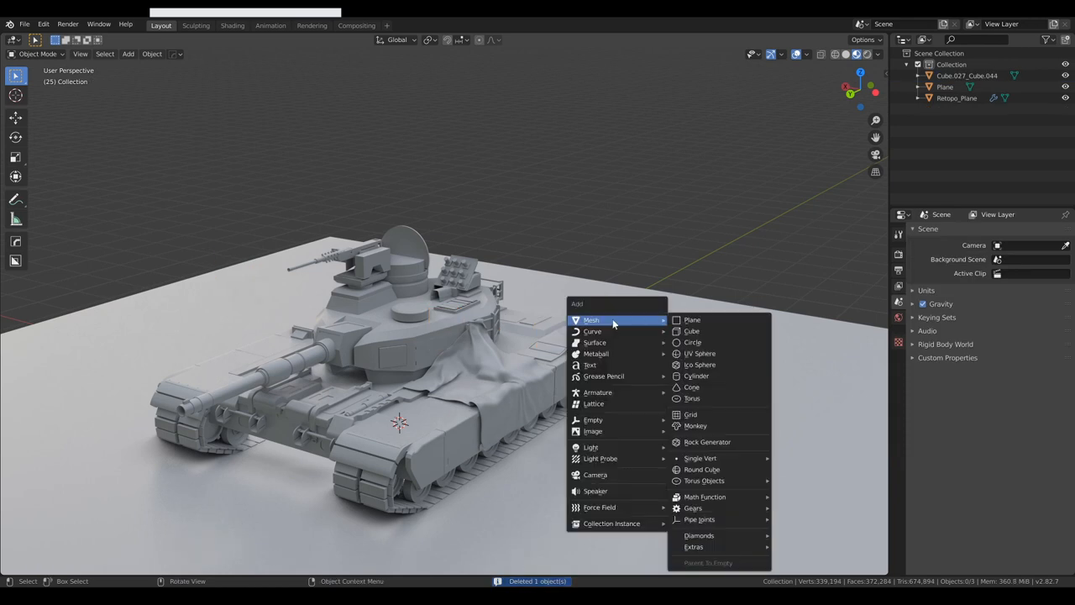
Add Cube.001 and position it, mirrored across the tank body
click(691, 330)
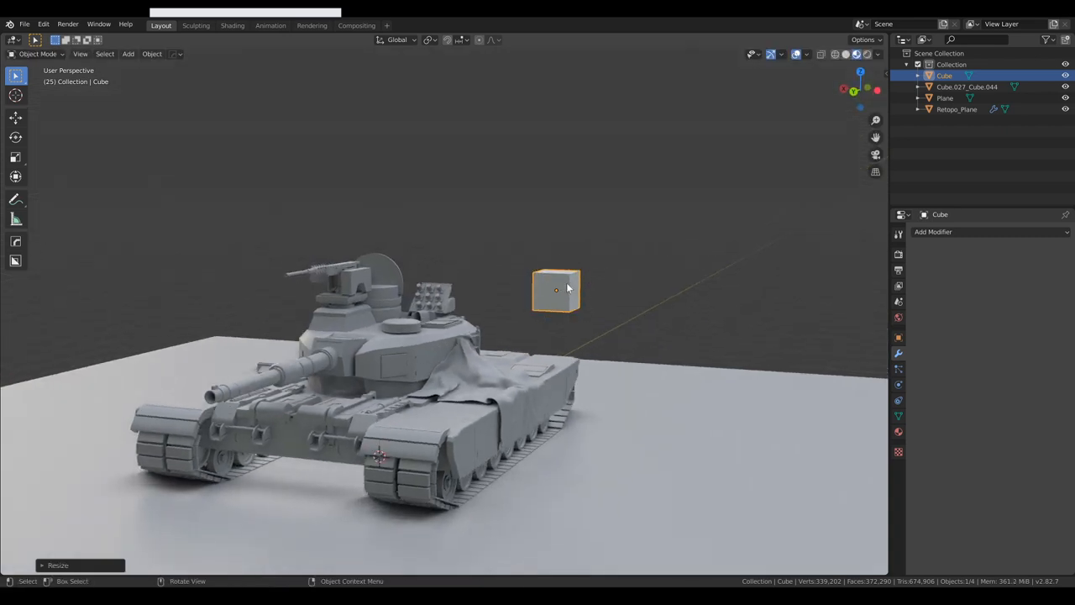
click(420, 328)
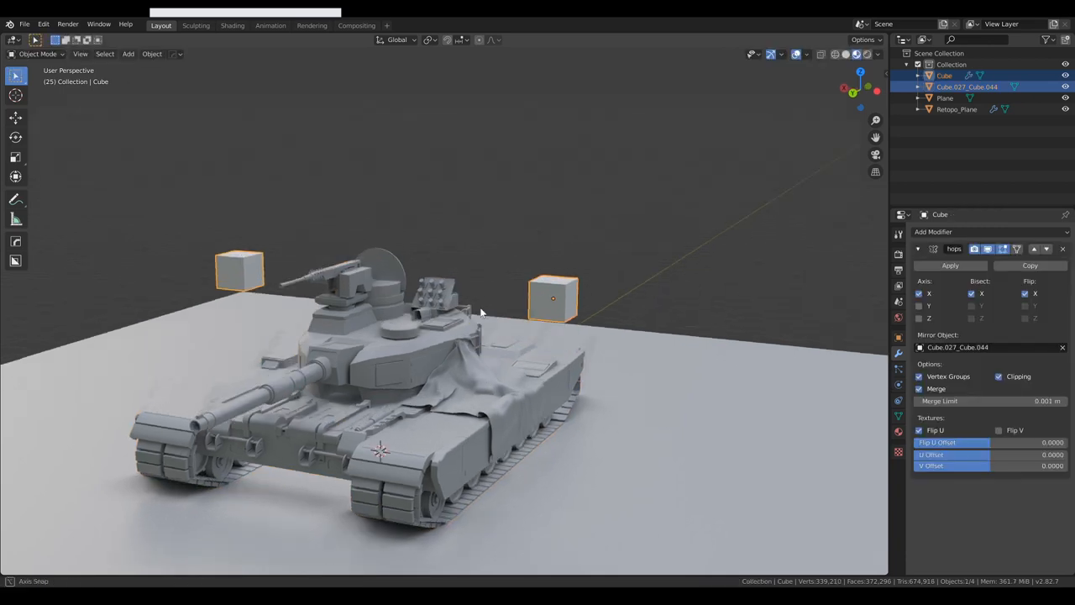
drag(479, 311, 546, 303)
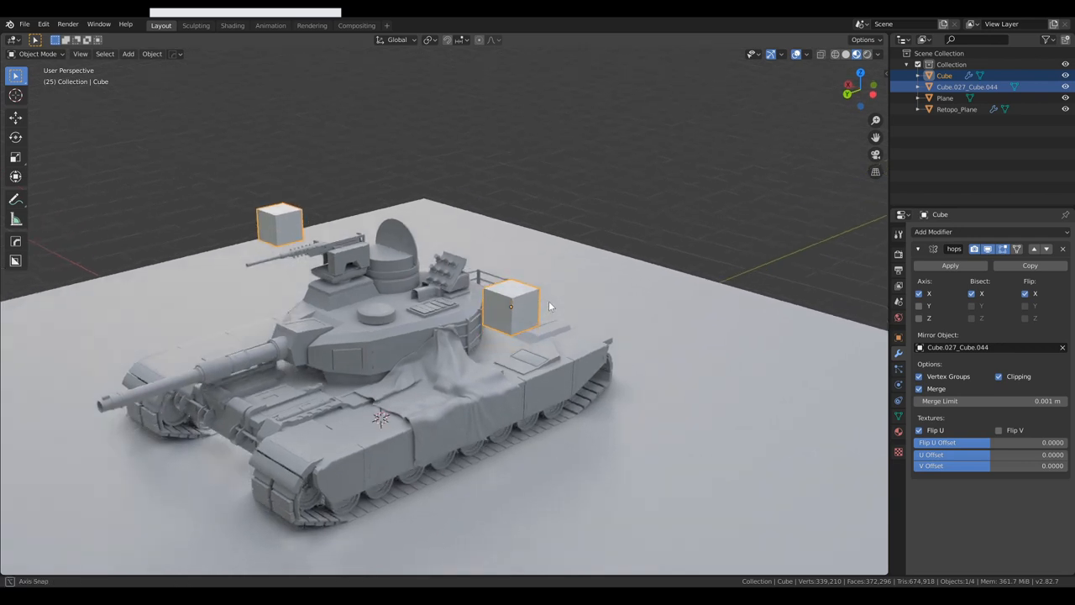
drag(512, 306, 529, 290)
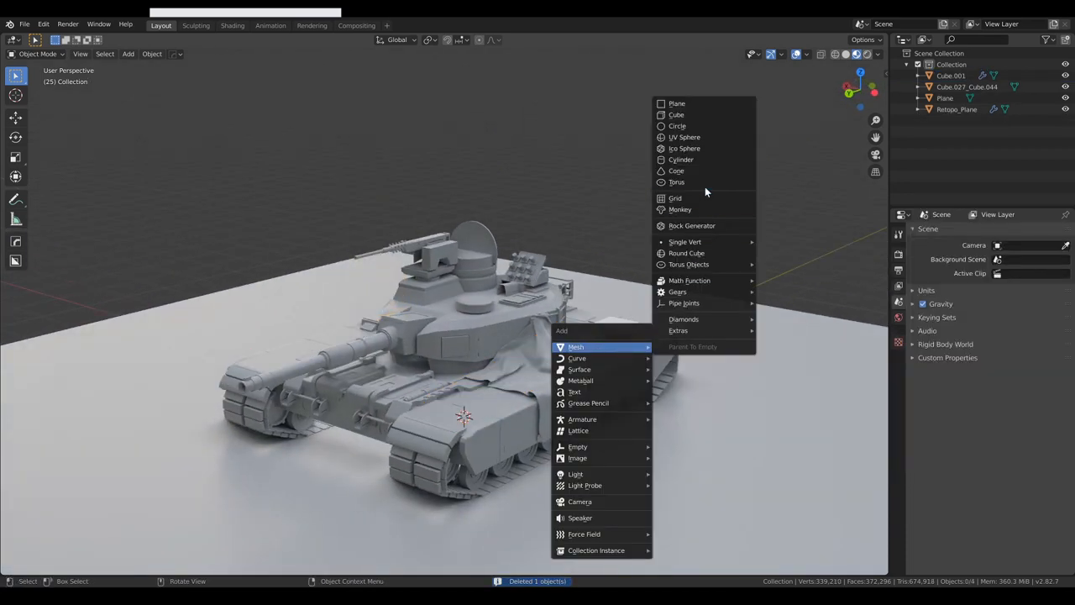
Add a cylinder to the scene and start scaling it
click(680, 160)
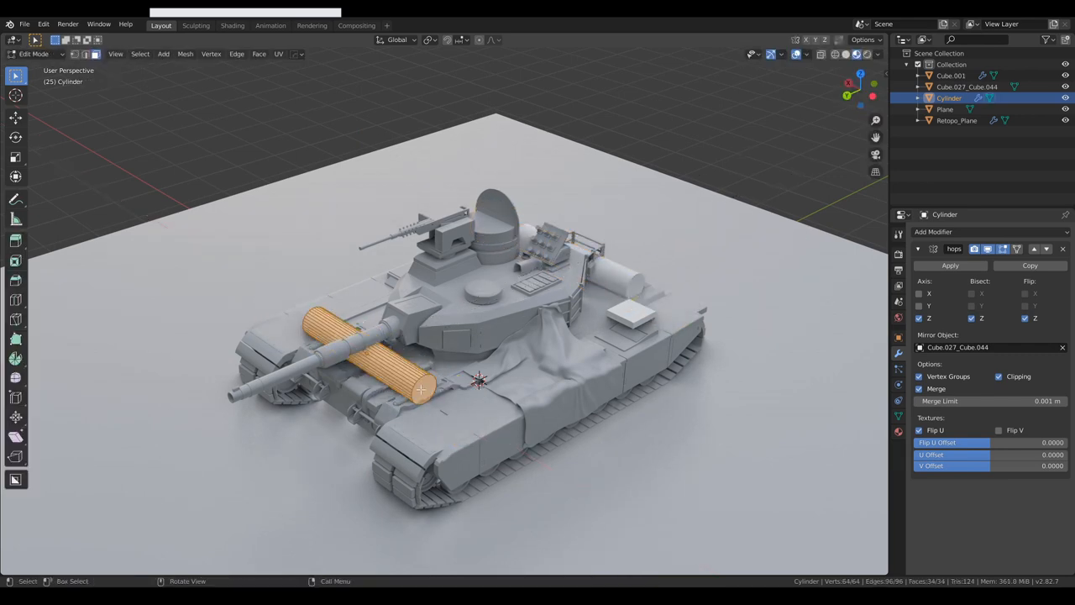
key(s)
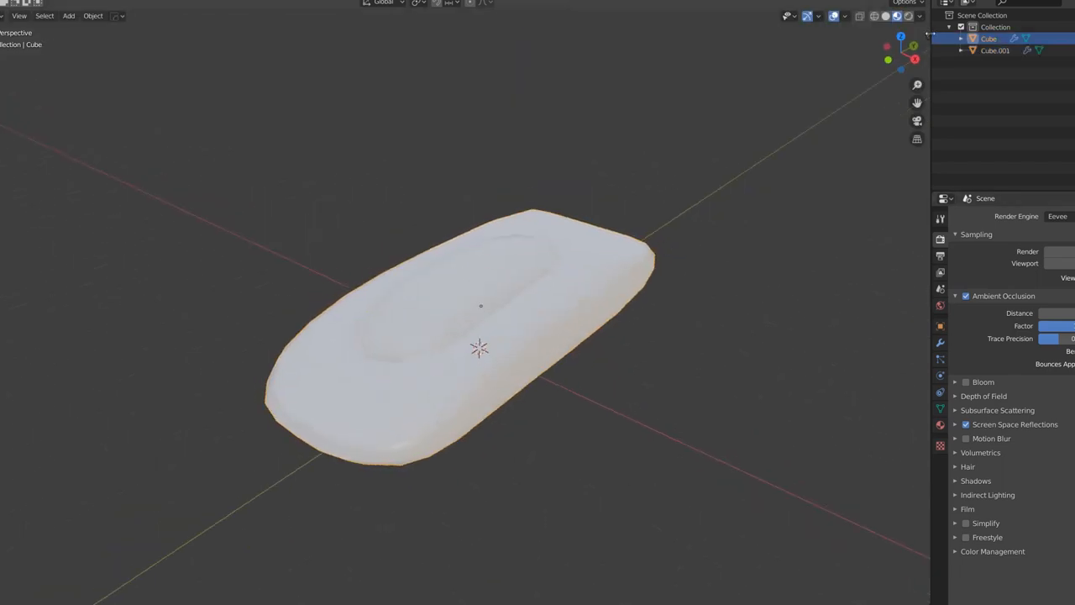
Use the top header menus to begin working on the interceptor hull
click(846, 16)
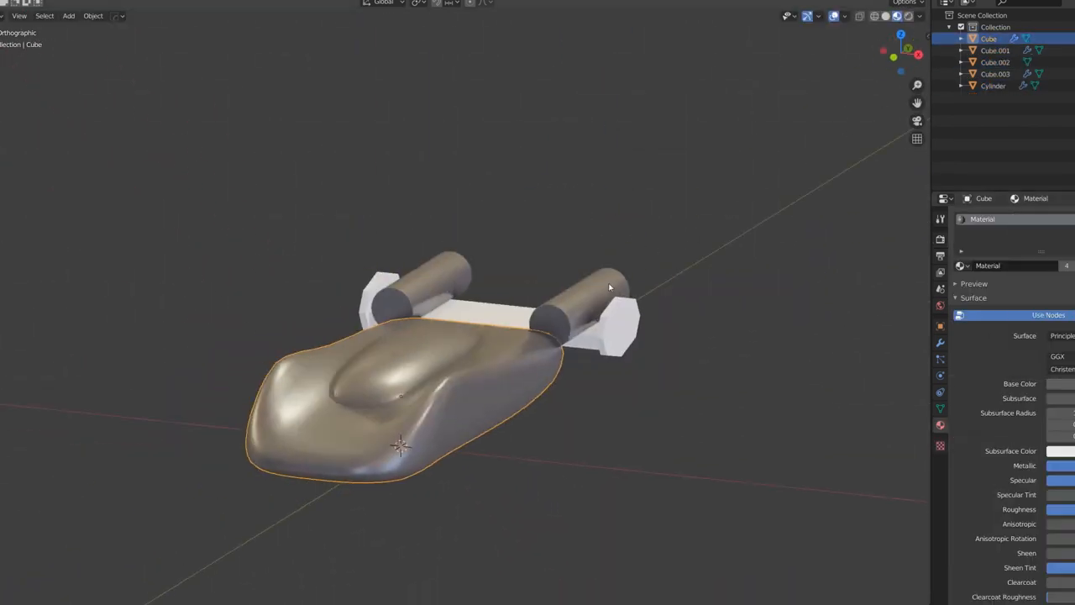
click(68, 15)
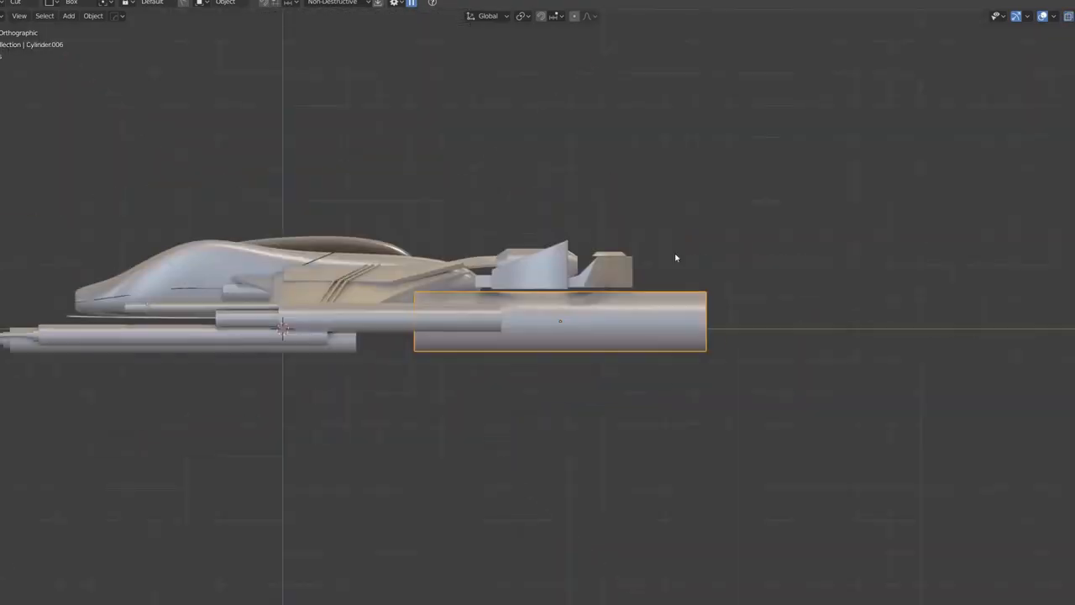
Exit Edit Mode, adjust the barrels' curve shape, and reorder the hull's modifier stack
key(Tab)
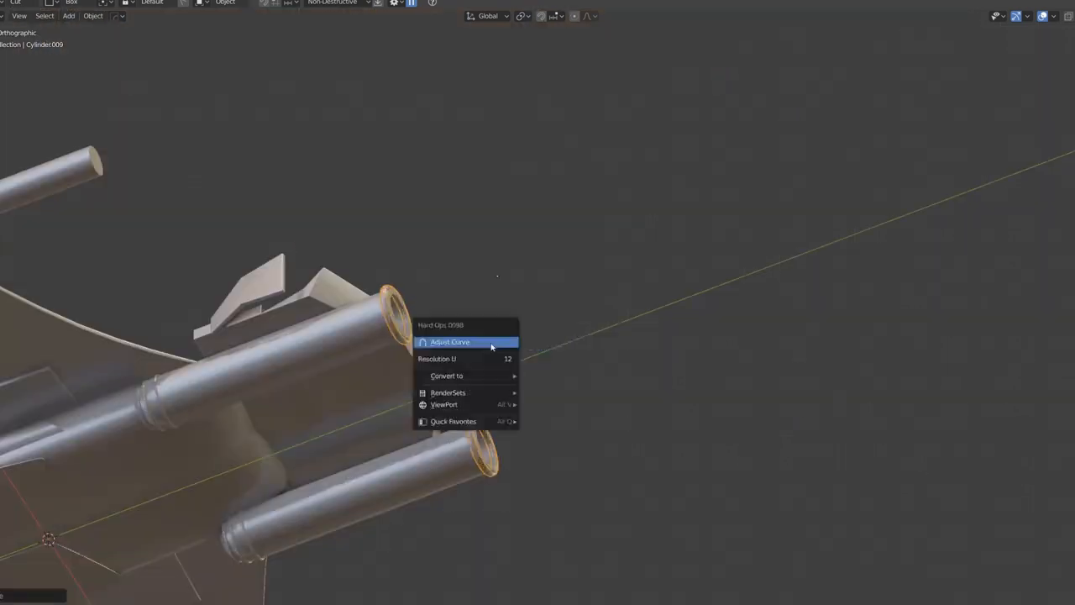
click(449, 342)
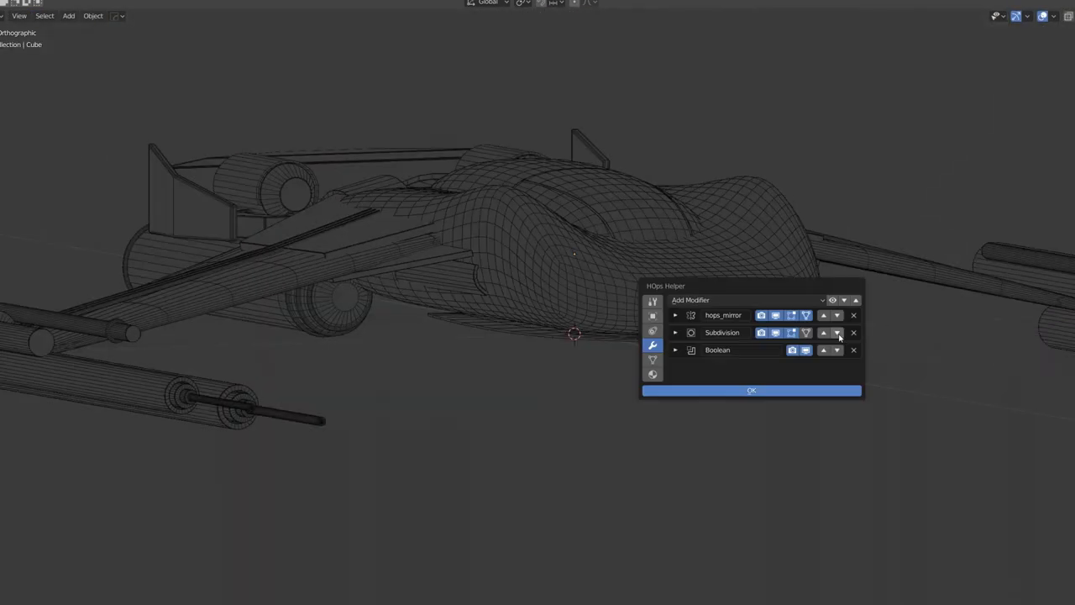
click(750, 389)
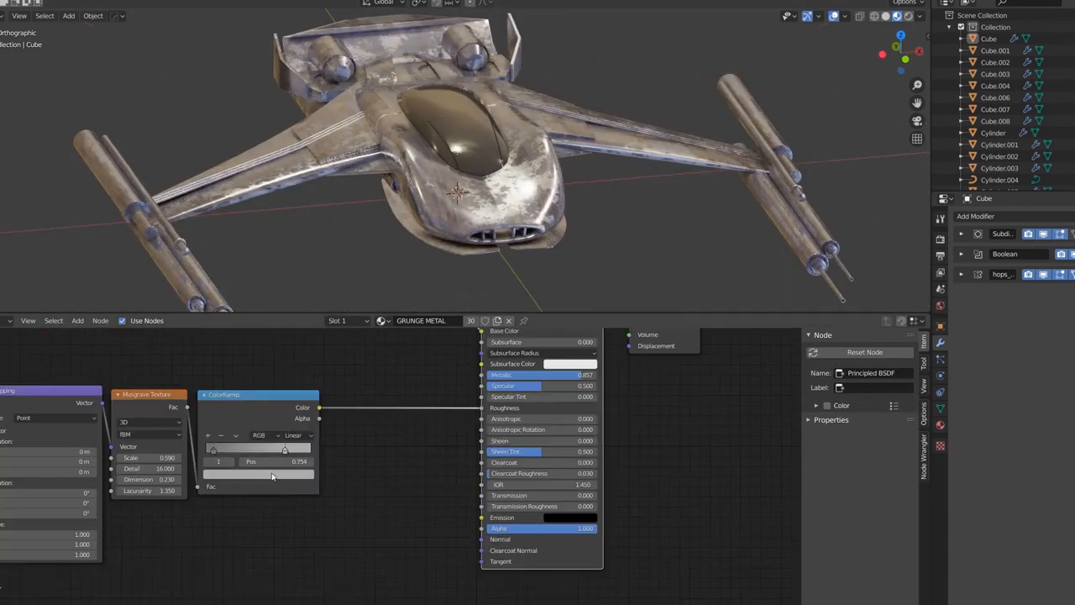
Pick the red material and copy it to the other selected accent parts
click(995, 96)
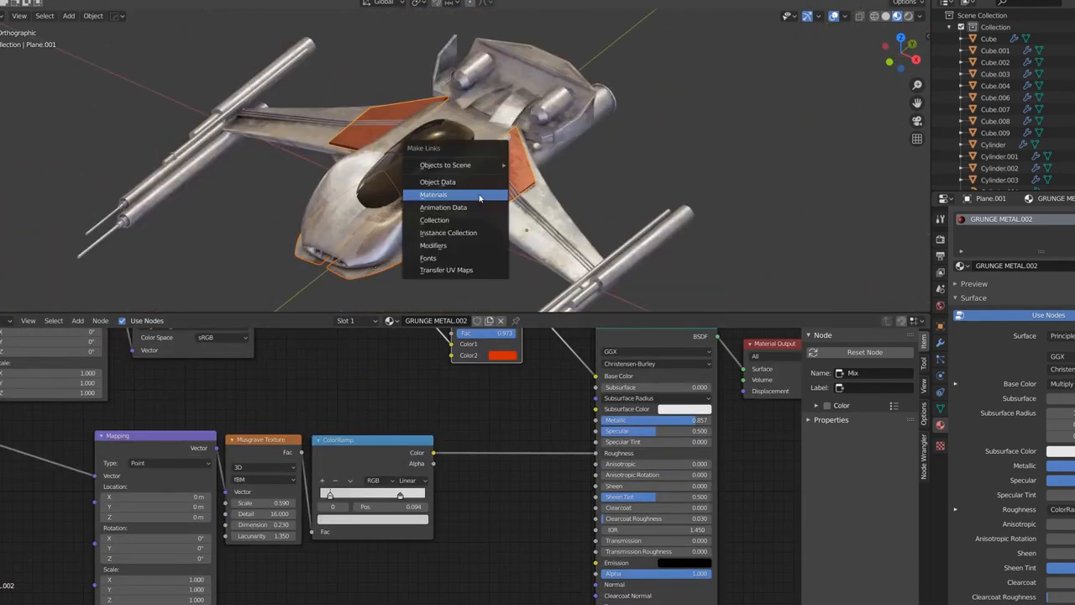
click(432, 194)
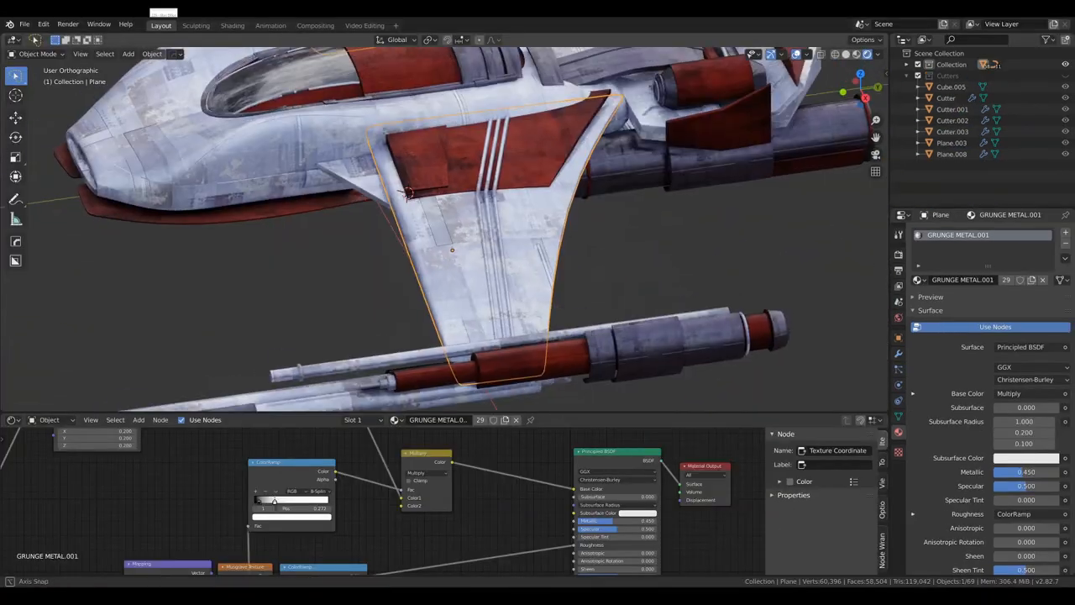
Delete the selected fin faces with X > Faces
key(x)
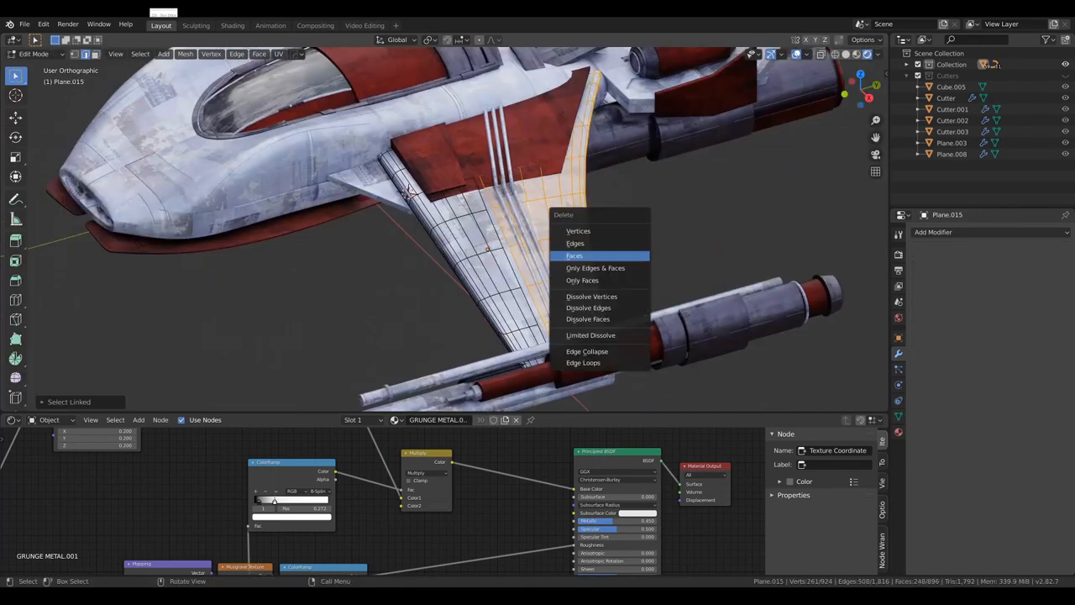
click(574, 256)
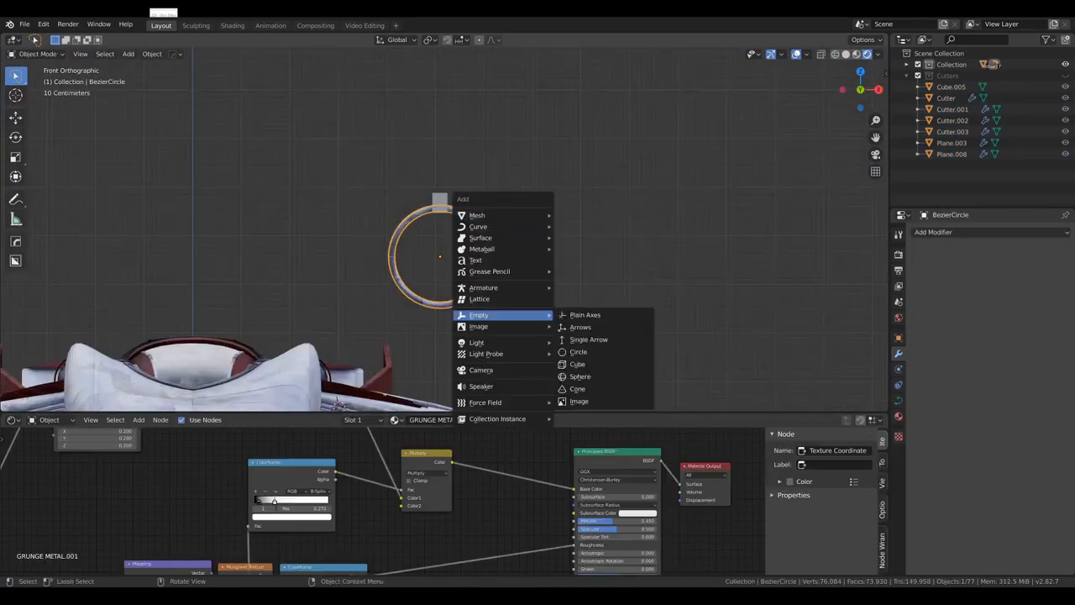
Add a block piece beside the landing gear wheels and enter Edit Mode to bevel it
click(577, 363)
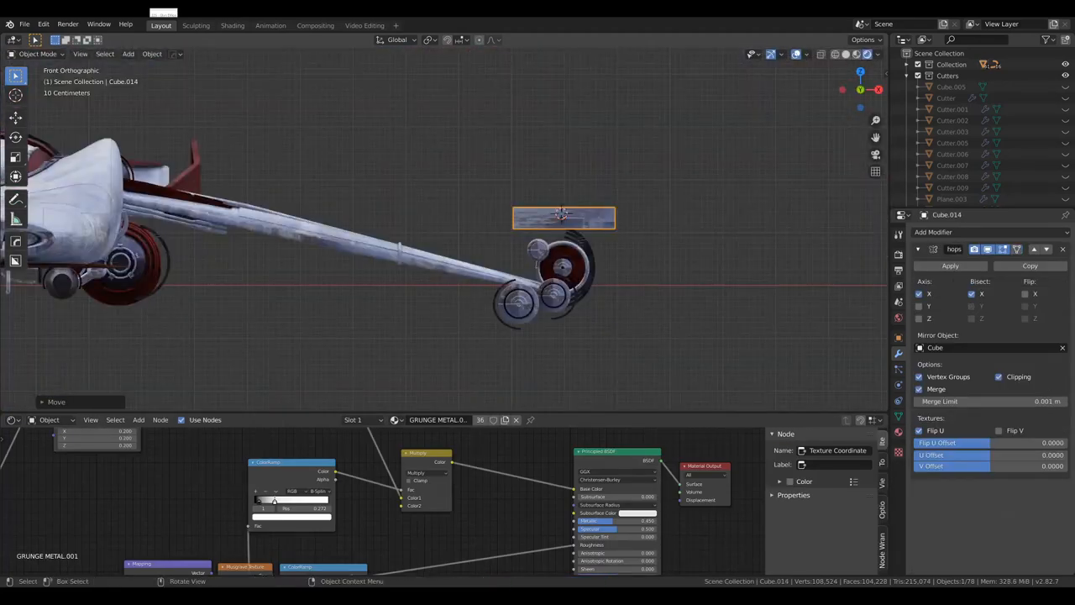
key(Tab)
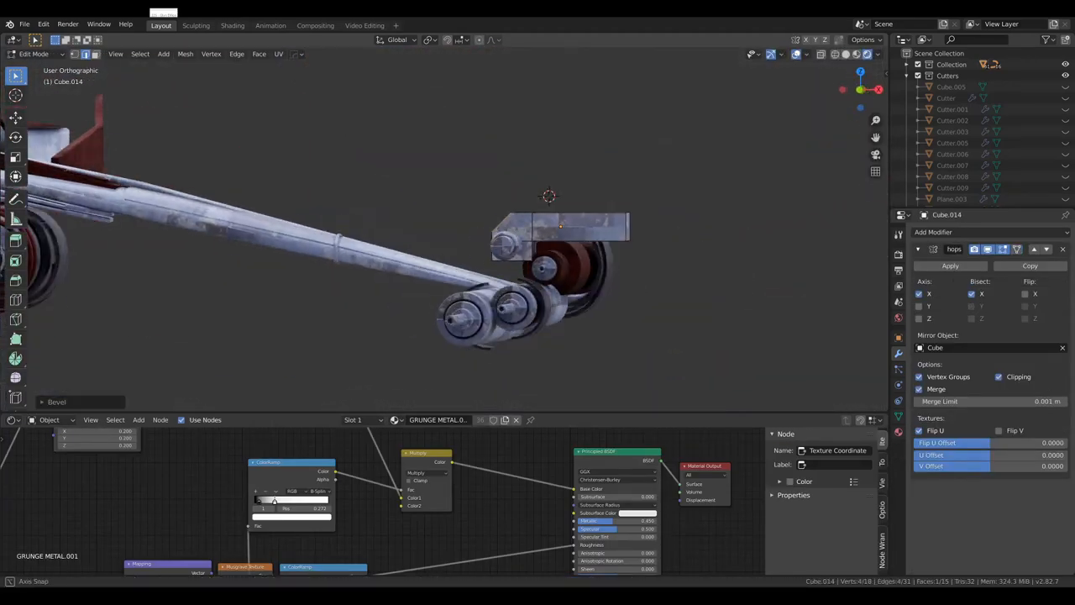